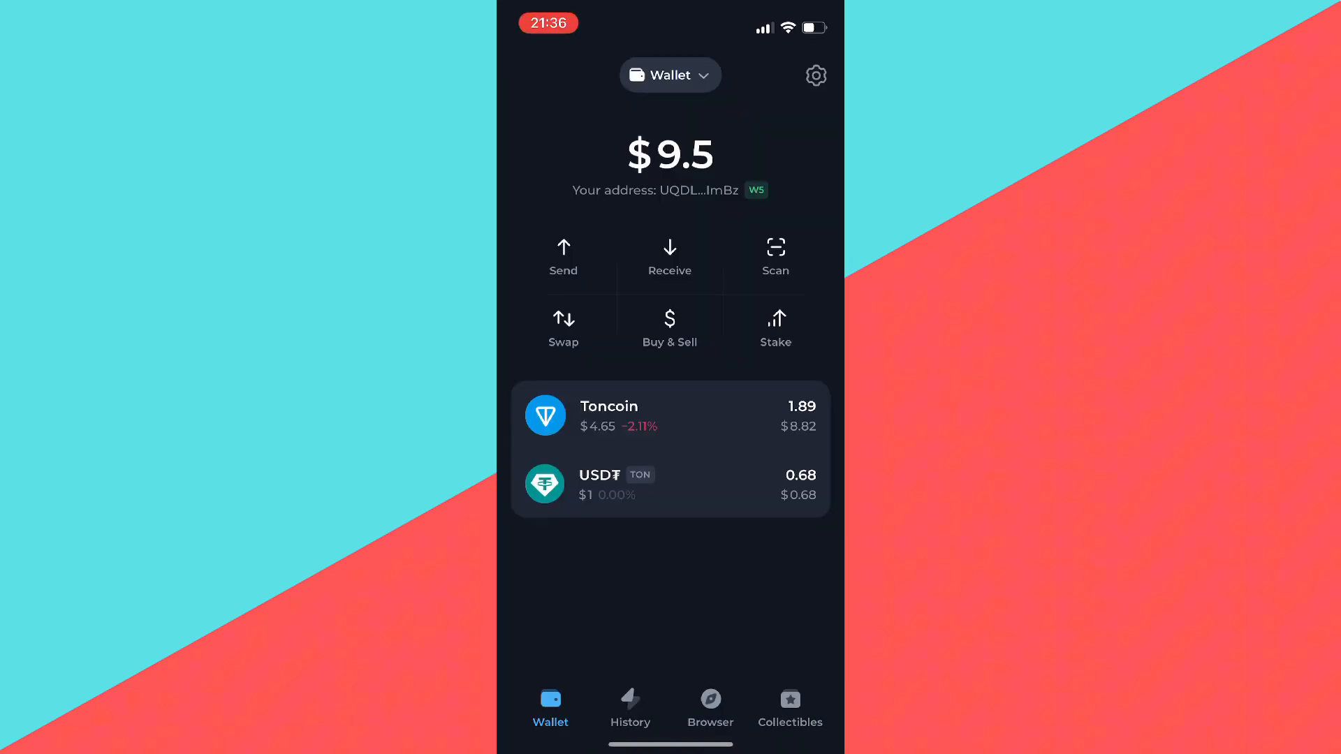
# Step: Switch to the Browser tab and scroll to the DeFi apps, where DeDust is listed
pyautogui.click(710, 705)
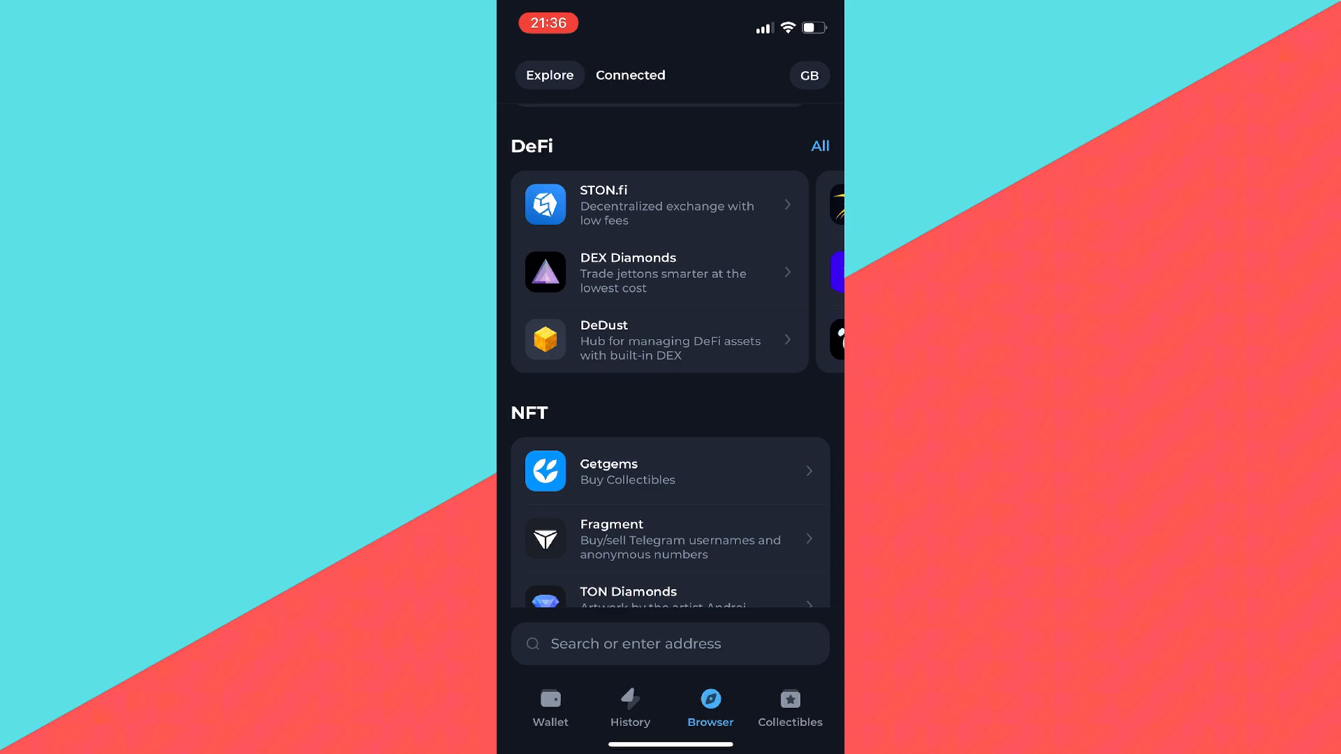
pyautogui.scroll(3)
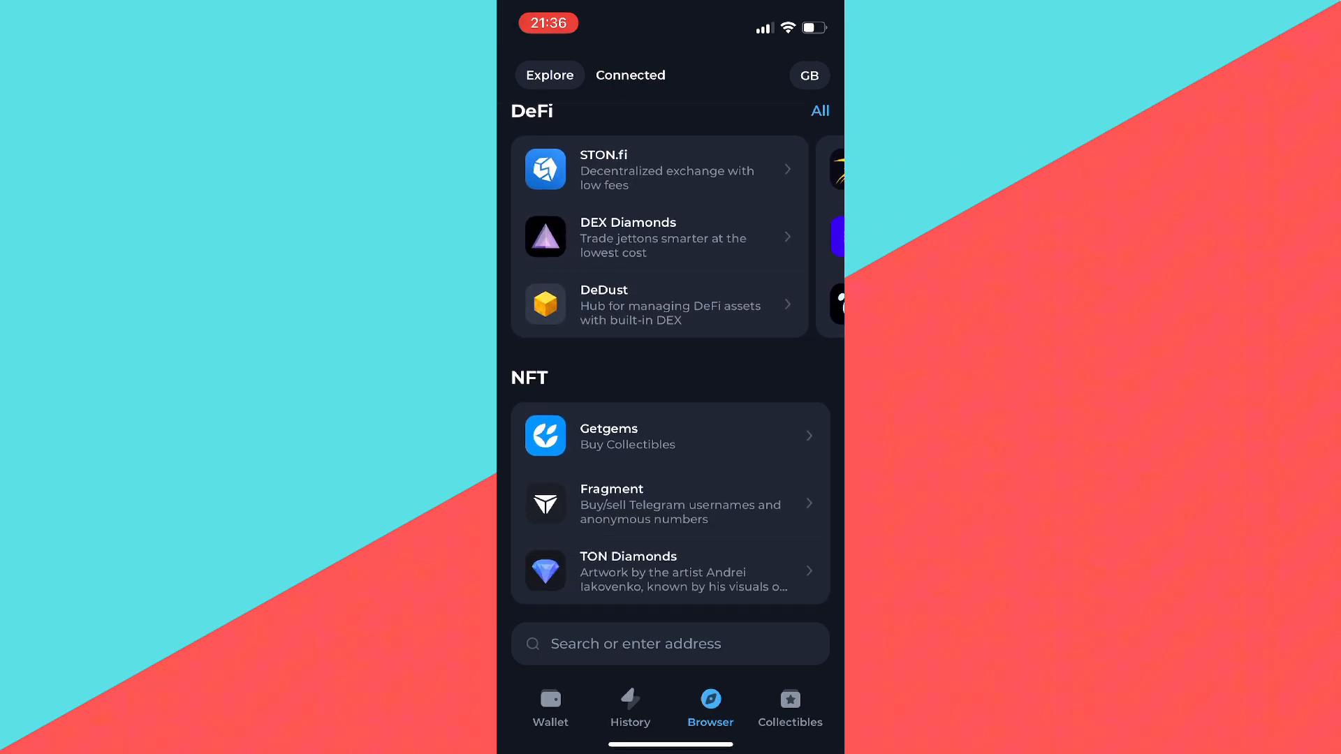
# Step: In DeDust, pick TCAT via search, enter 1.5 TON, and review the ~723.69 TCAT quote
pyautogui.click(658, 305)
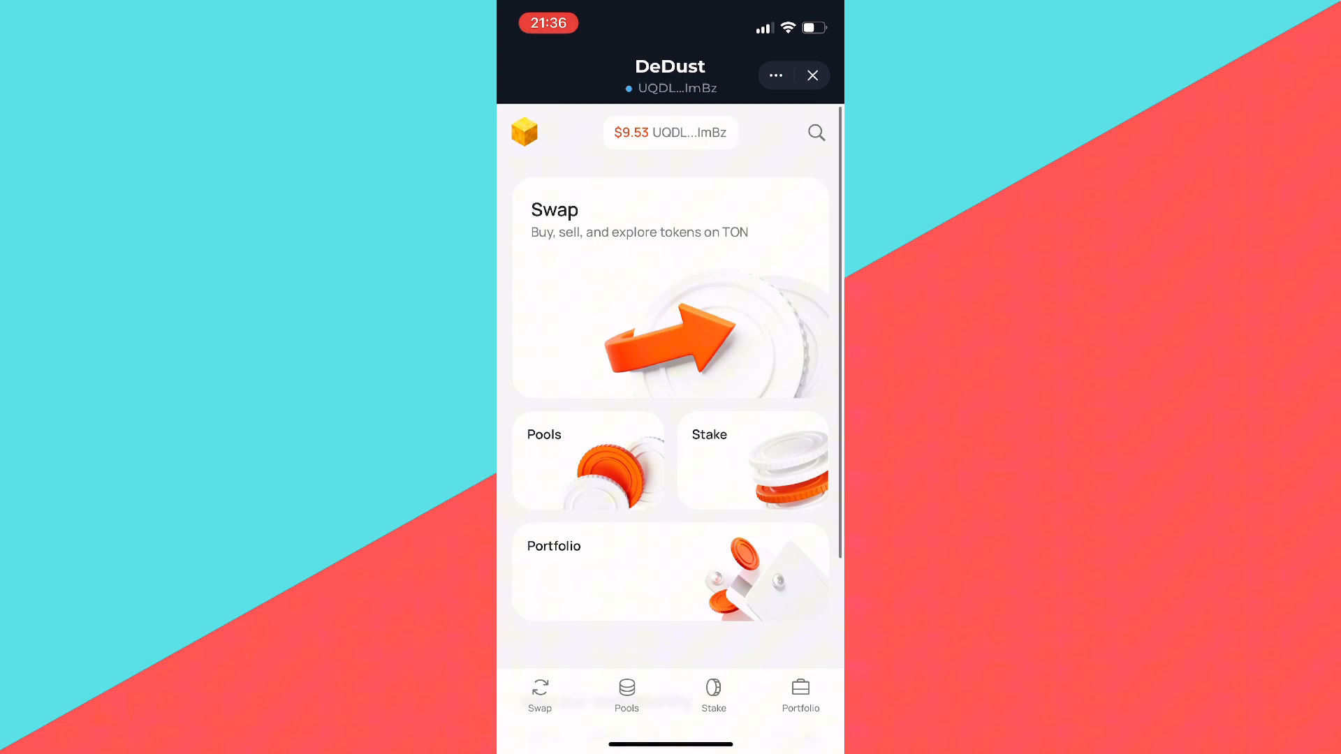
pyautogui.click(671, 288)
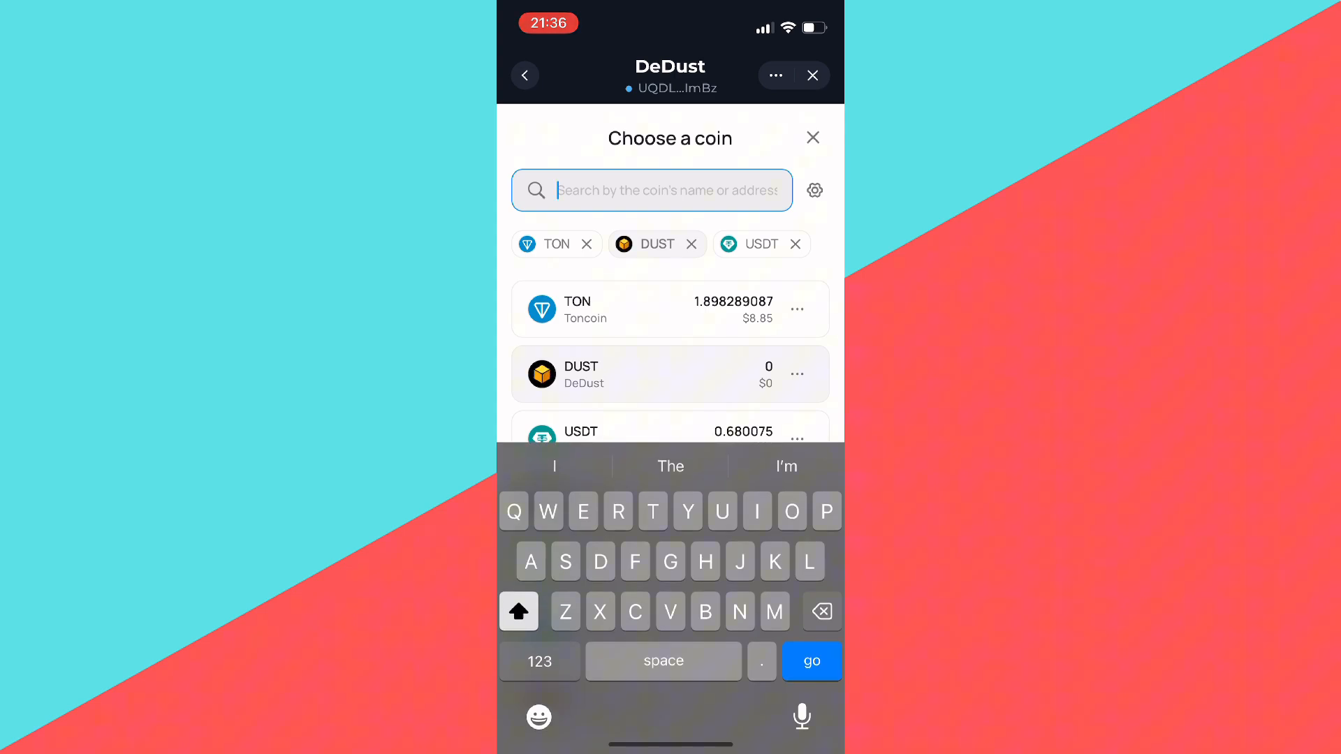
pyautogui.write('To')
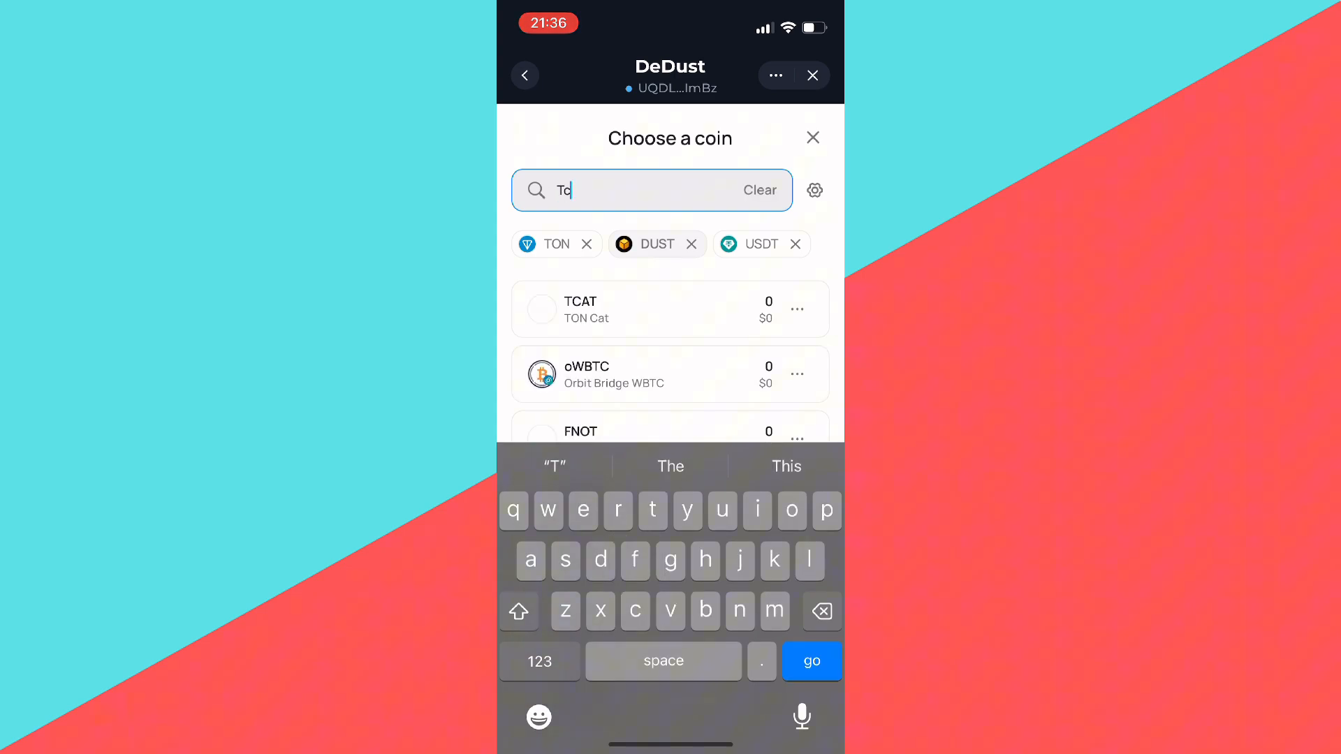
pyautogui.write('cat')
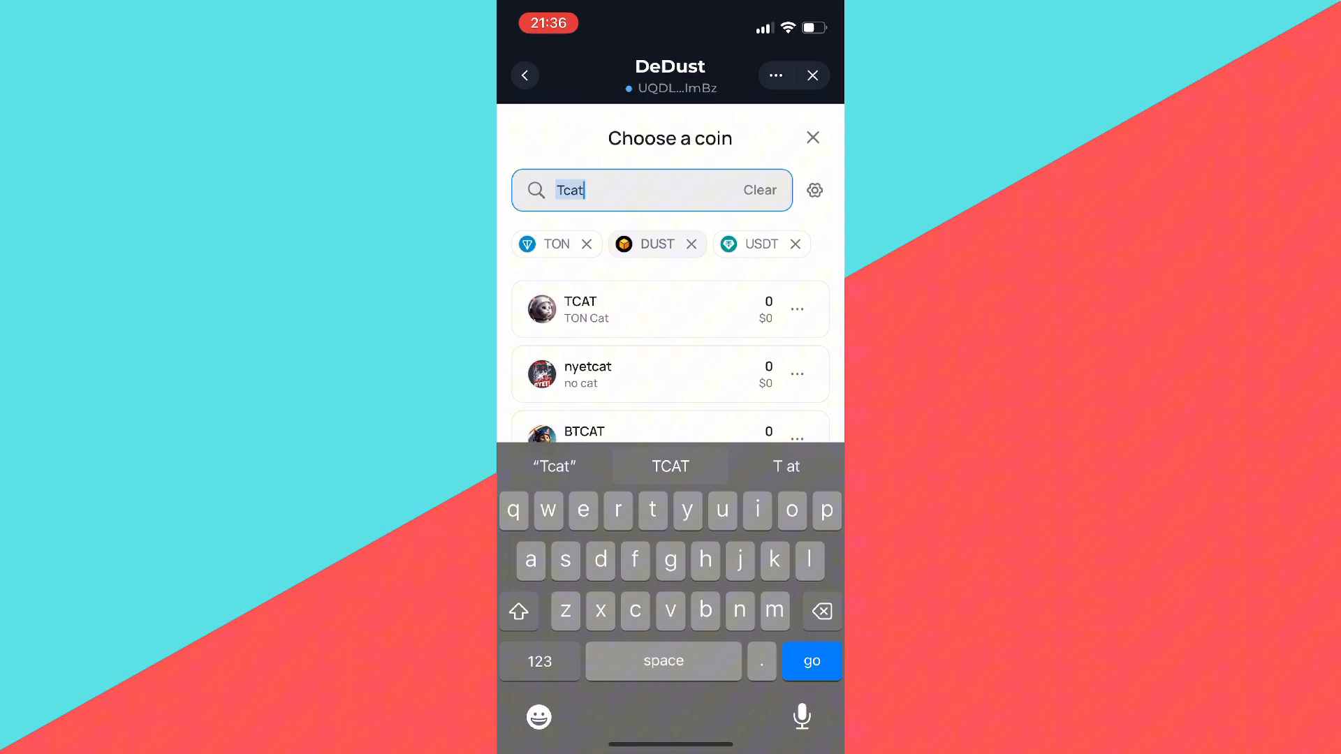
pyautogui.click(670, 310)
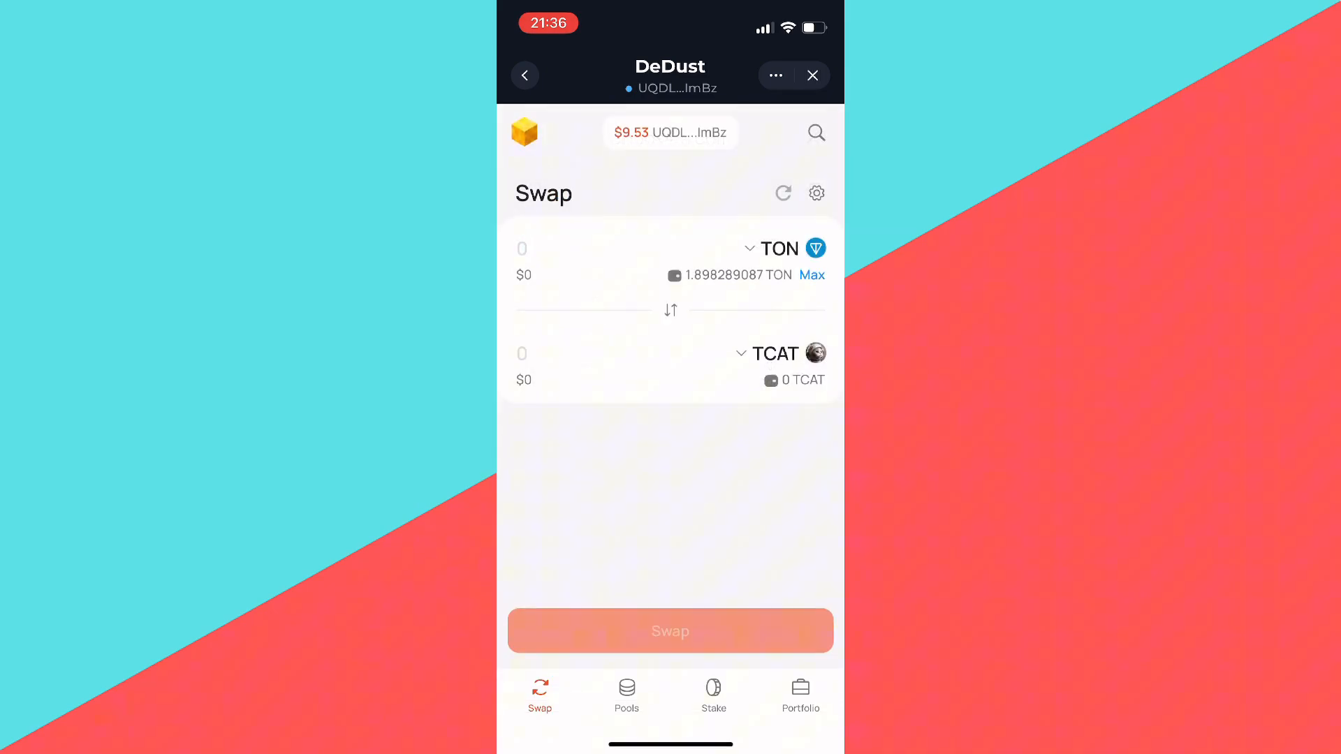
pyautogui.click(556, 249)
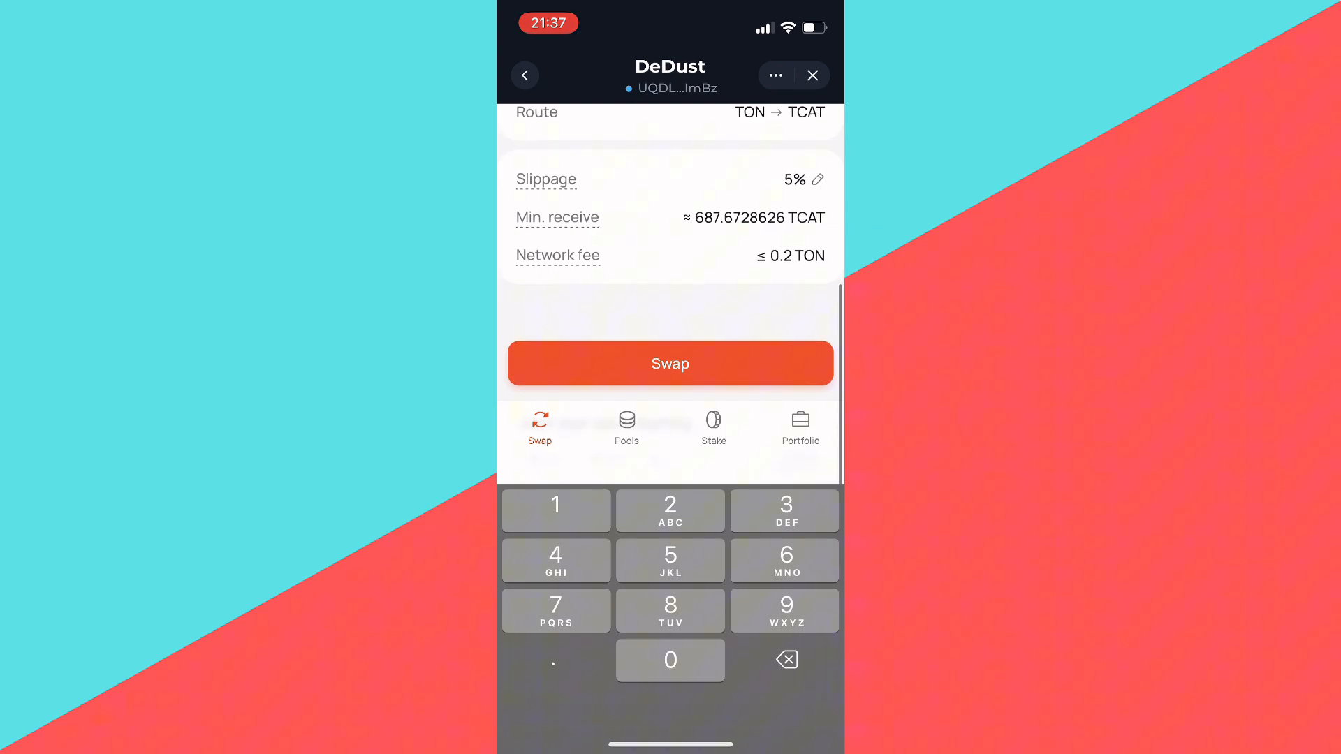
pyautogui.click(669, 362)
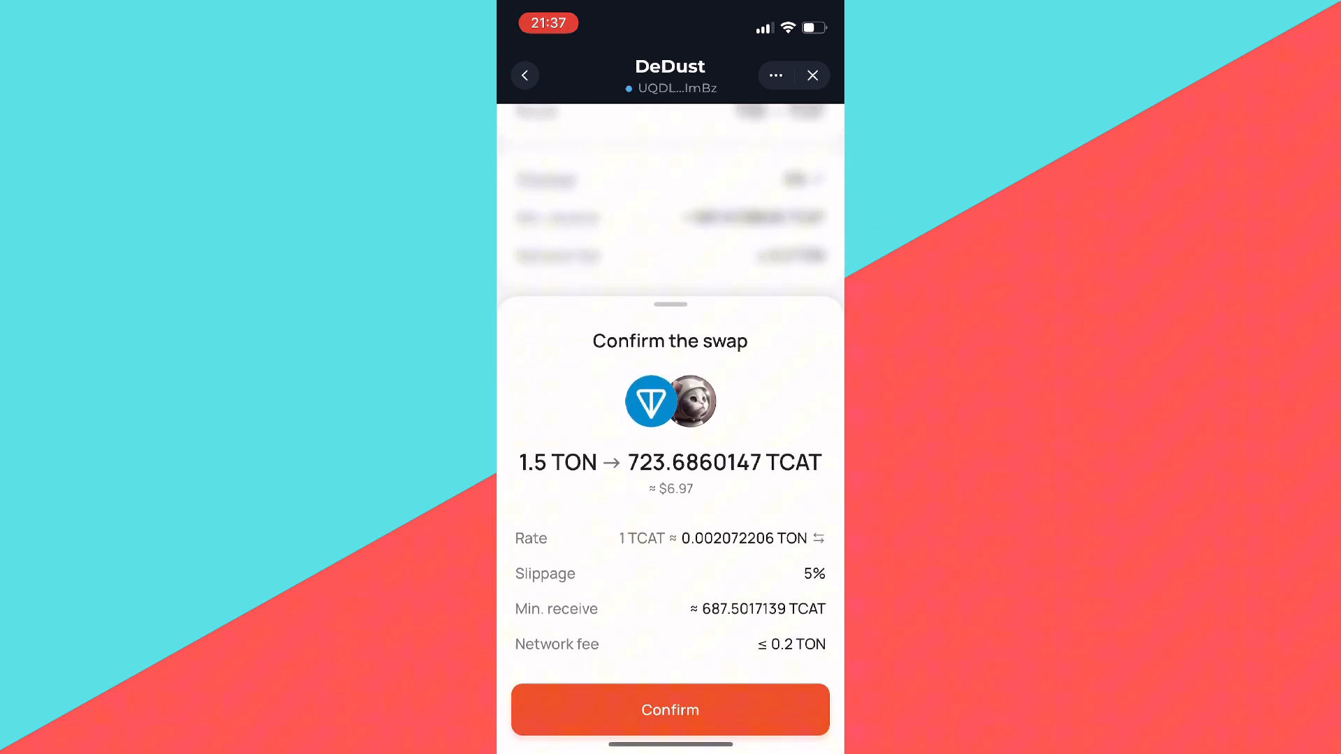
# Step: Confirm and approve the 1.5 TON swap, then close DeDust to see 723.68 TCAT
pyautogui.click(670, 709)
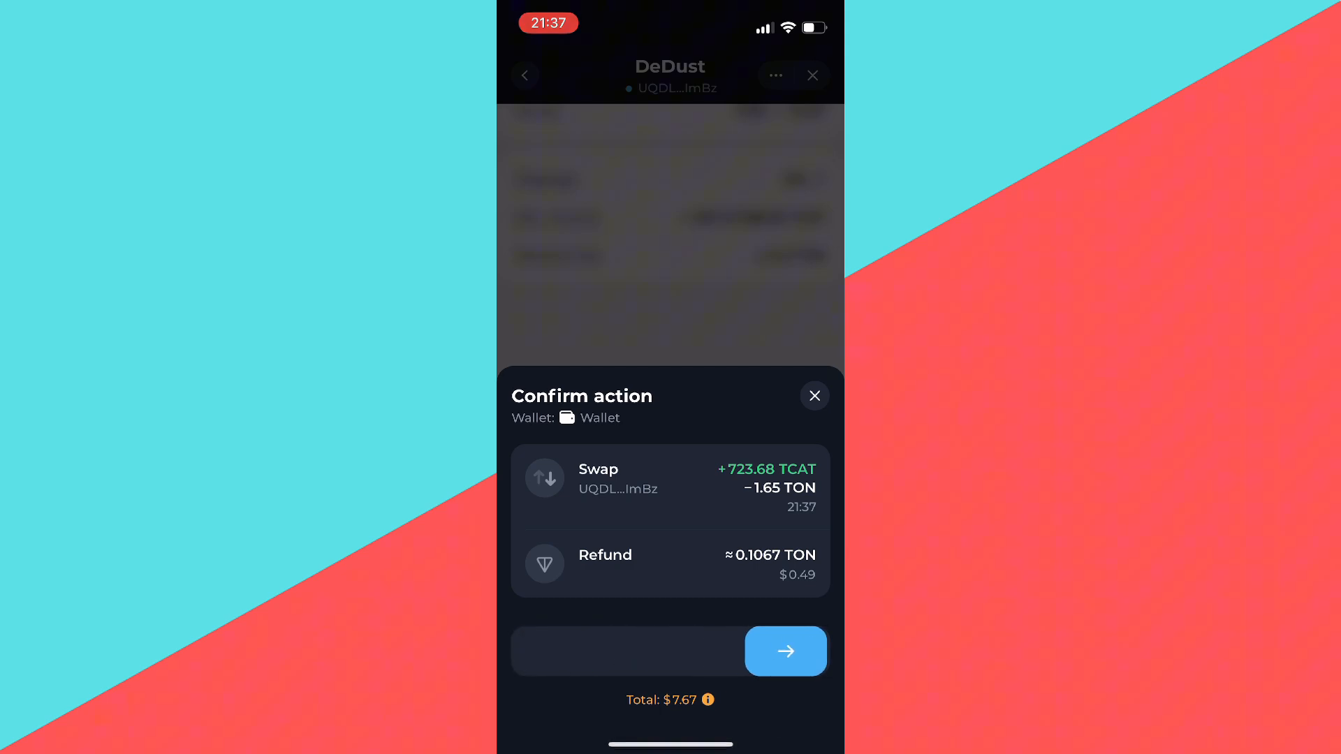
pyautogui.click(785, 651)
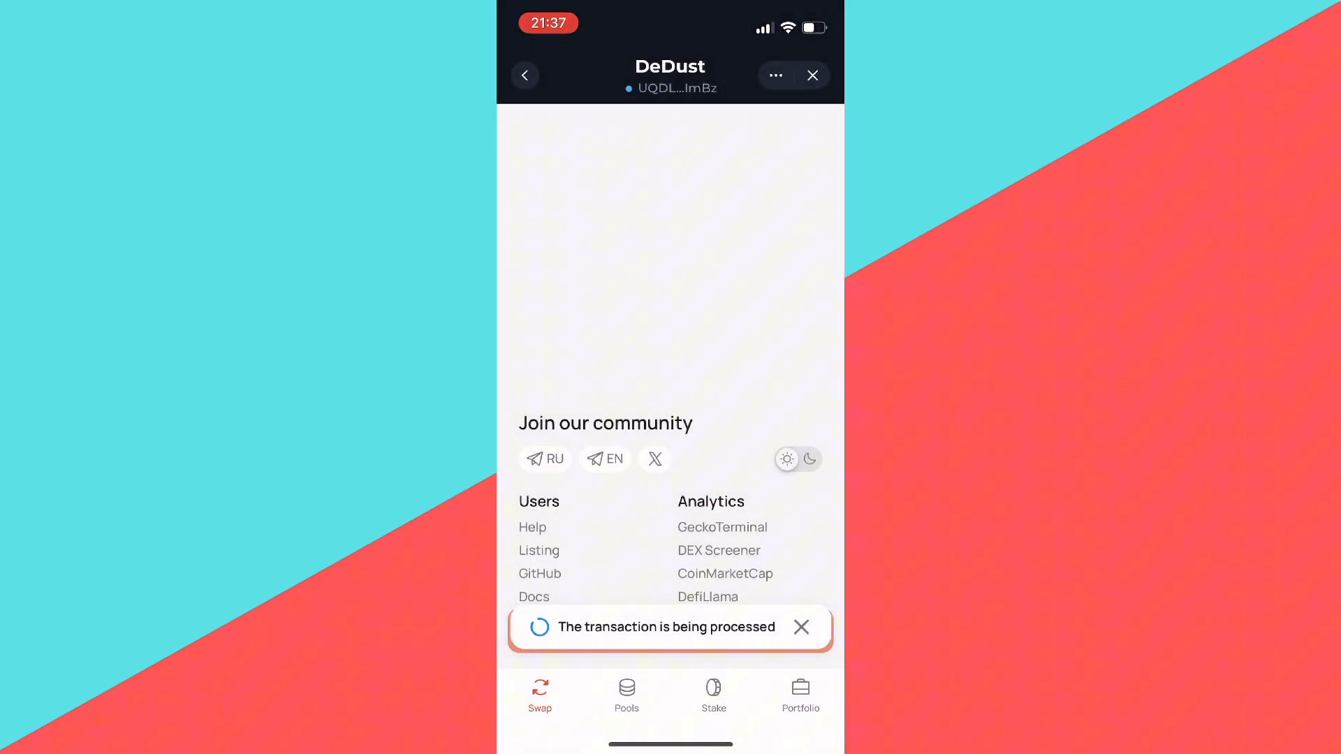
pyautogui.click(812, 76)
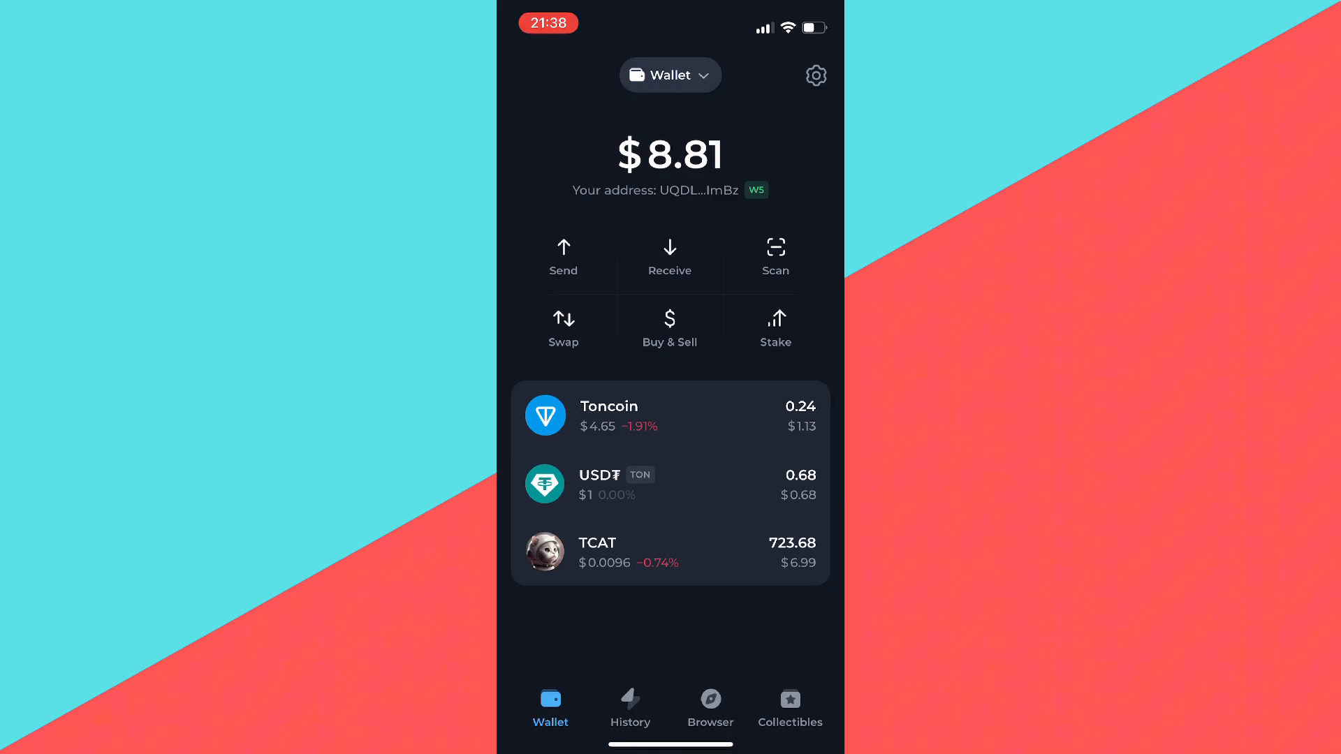